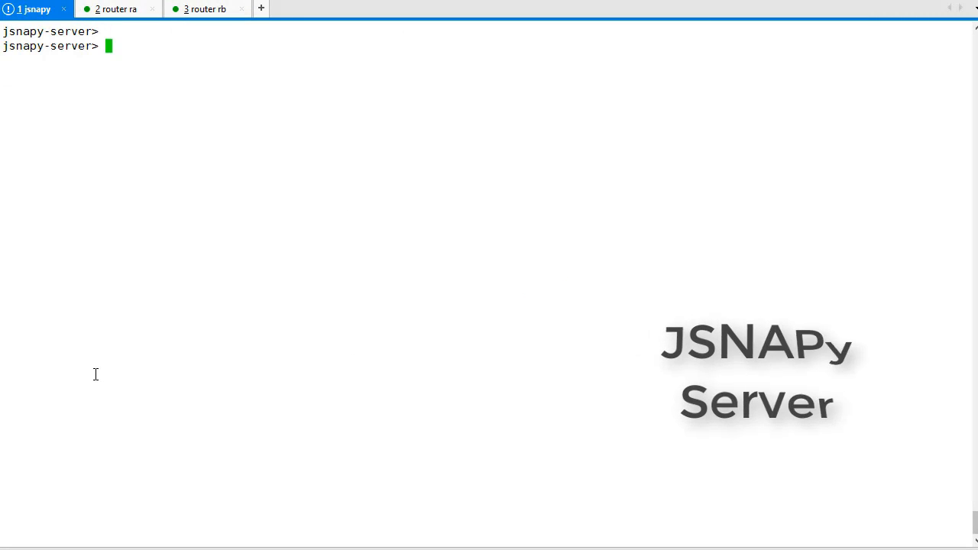
Take snapshot SNAP1 of ra and rb with test_config_snap.yml and list /etc/jsnapy/snapshots/
{"action": "type", "text": "ls /etc/"}
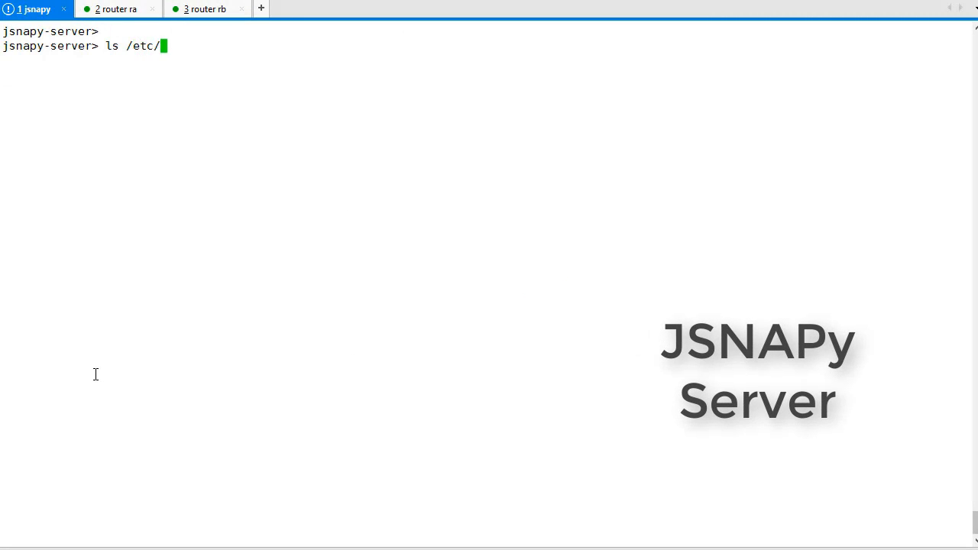
{"action": "type", "text": "jsnapy/snapshots/"}
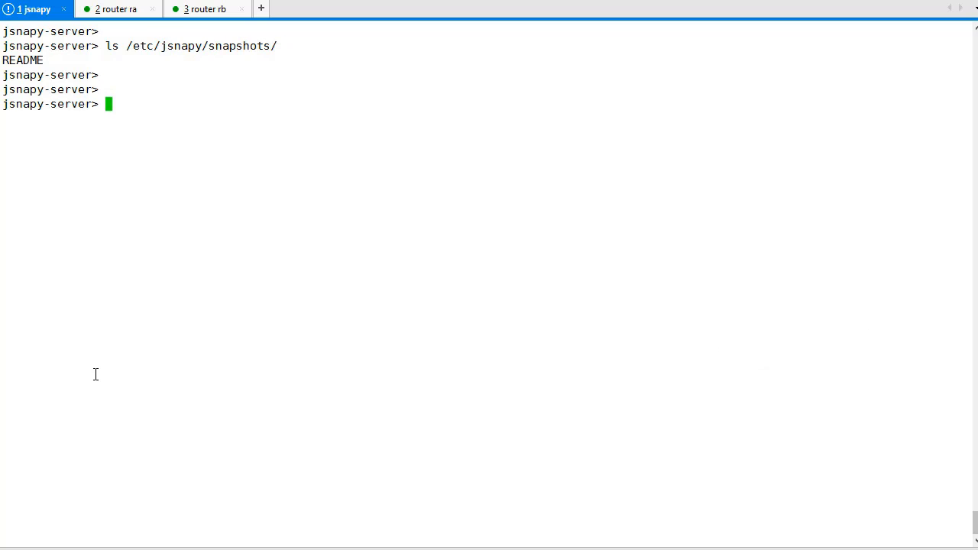
{"action": "type", "text": "jsnapy --snap SN"}
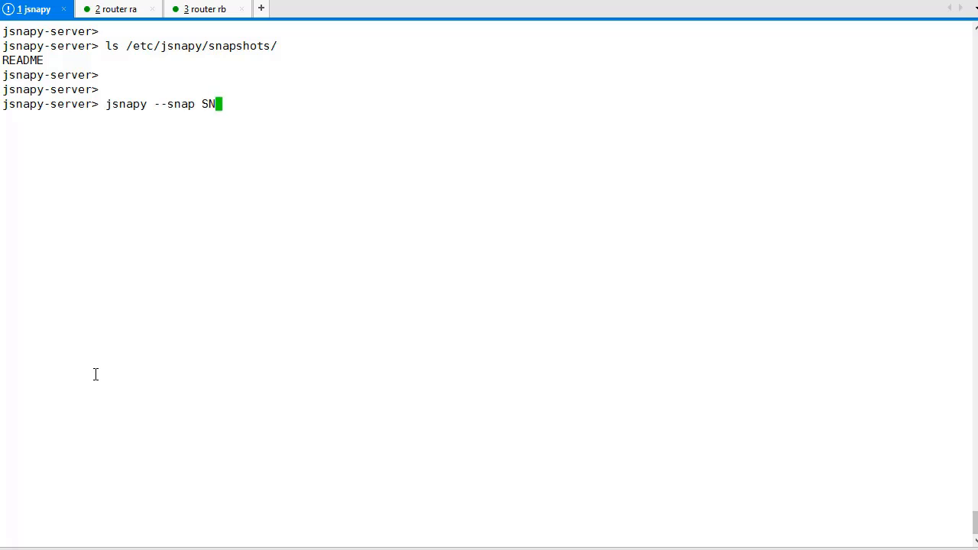
{"action": "type", "text": "AP1 -f test_config_snap.ym"}
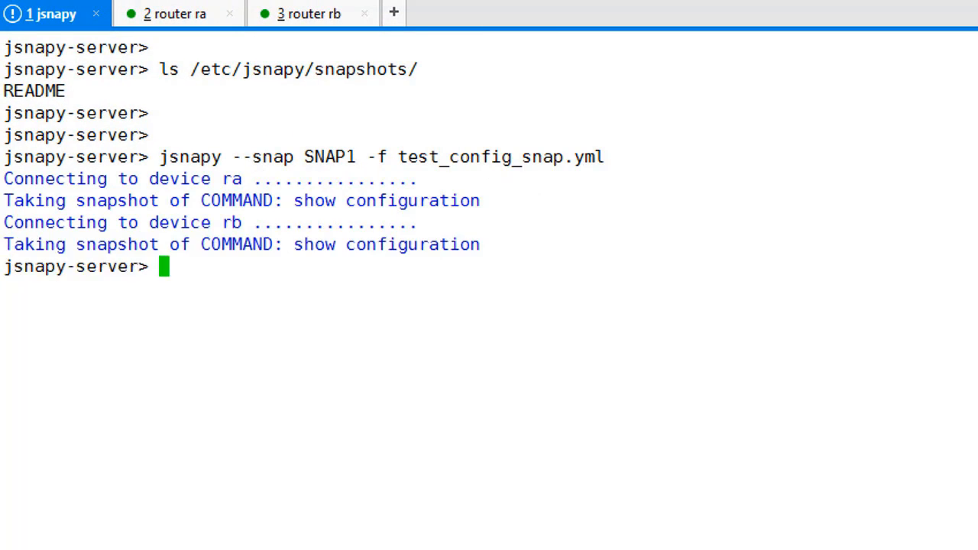
{"action": "type", "text": "ls /etc/jsnapy/snapshots/"}
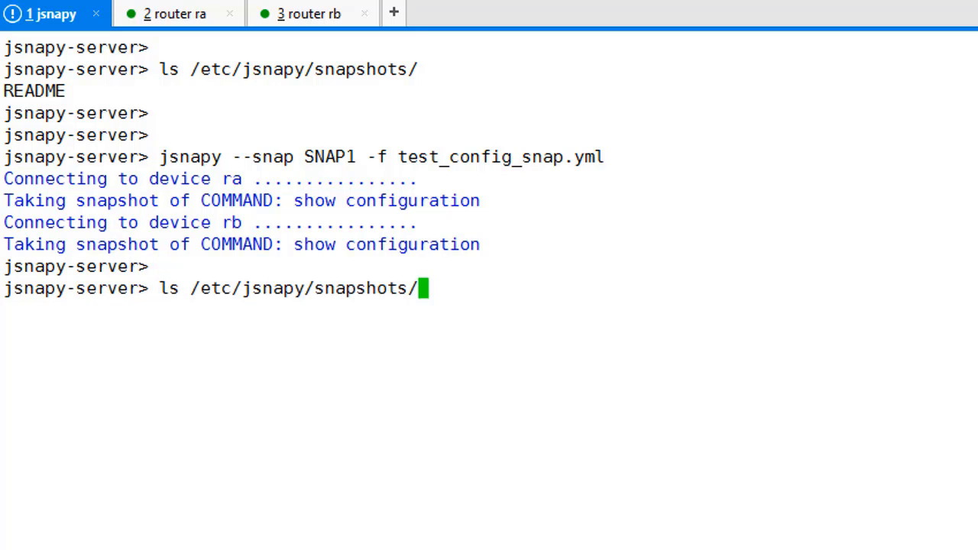
{"action": "key", "text": "Return"}
{"action": "type", "text": "j"}
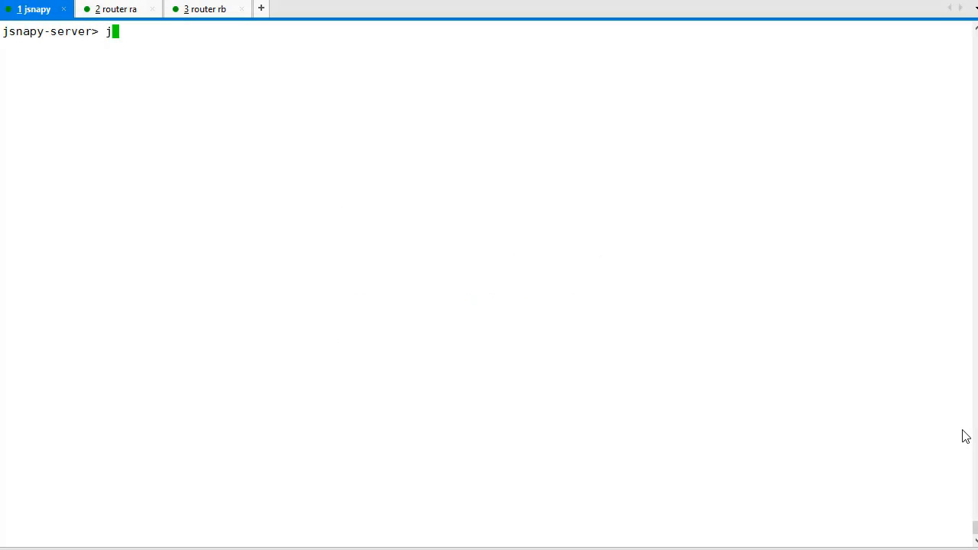
Run jsnapy --snapcheck with test_config_cert.yml and review ra passing, rb failing telnet and Cert tests
{"action": "type", "text": "snapy --"}
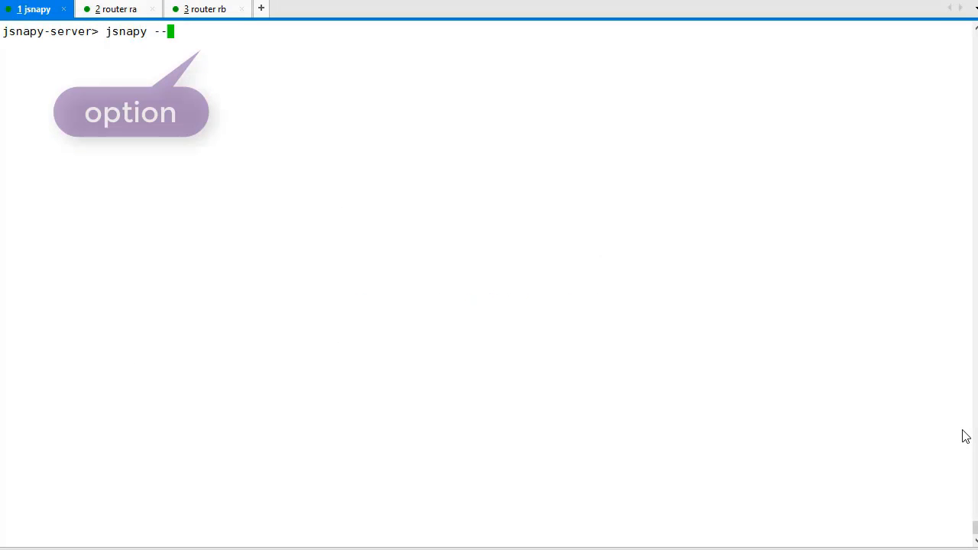
{"action": "type", "text": "snapcheck"}
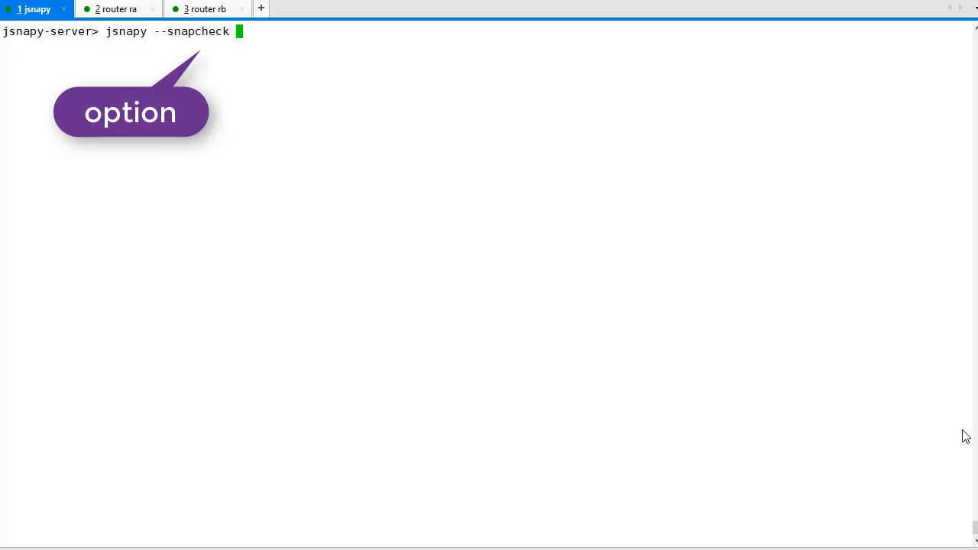
{"action": "type", "text": "-f test_config_cert.yml"}
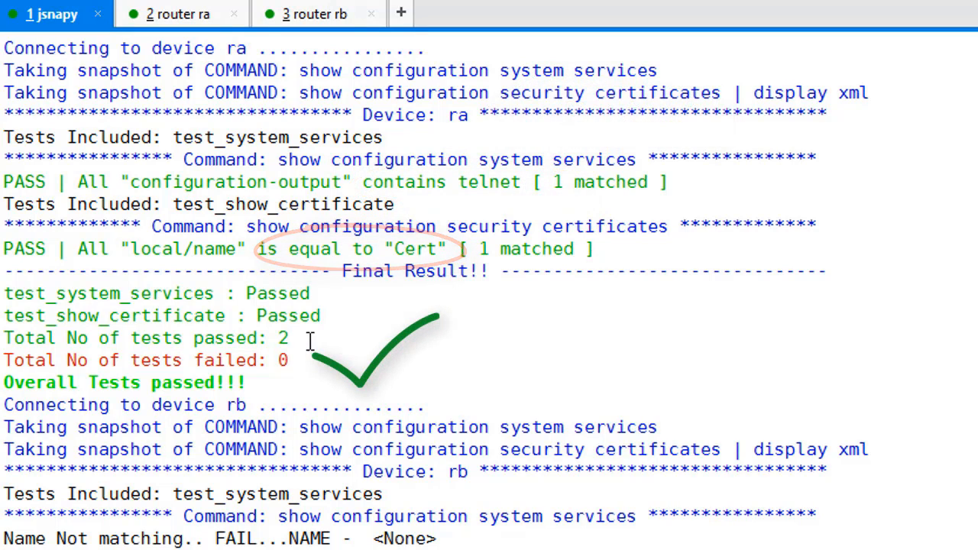
{"action": "scroll", "scroll_direction": "down", "scroll_amount": 3}
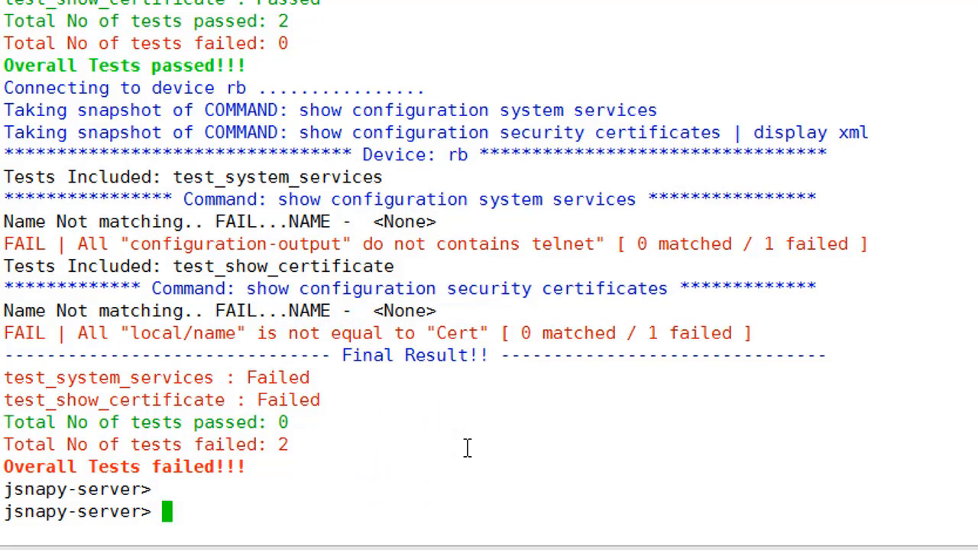
{"action": "left_click", "coordinate": [205, 9]}
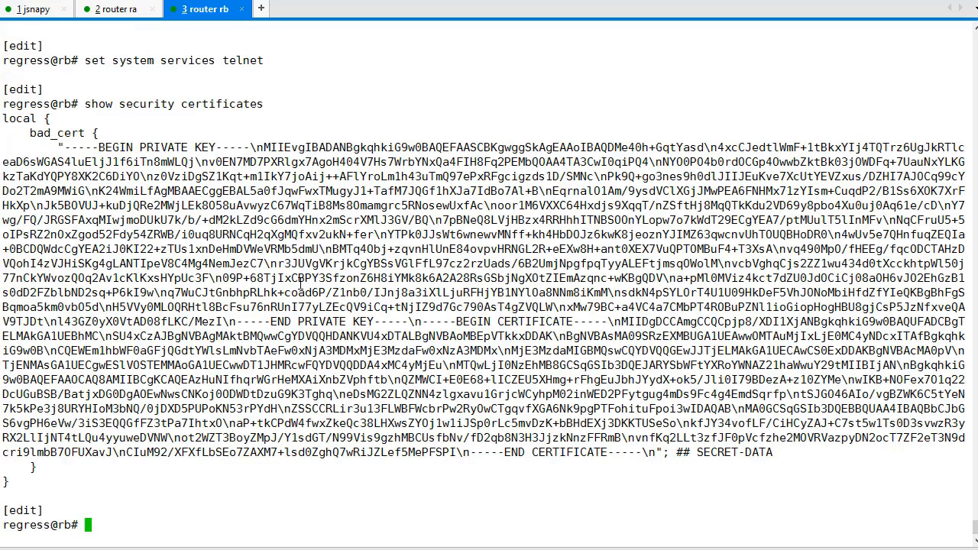
On rb, delete bad_cert and load local certificate Cert from Cert.pem, then return to the jsnapy session
{"action": "type", "text": "delete security certificates local bad_cert"}
{"action": "type", "text": "set security certificates local"}
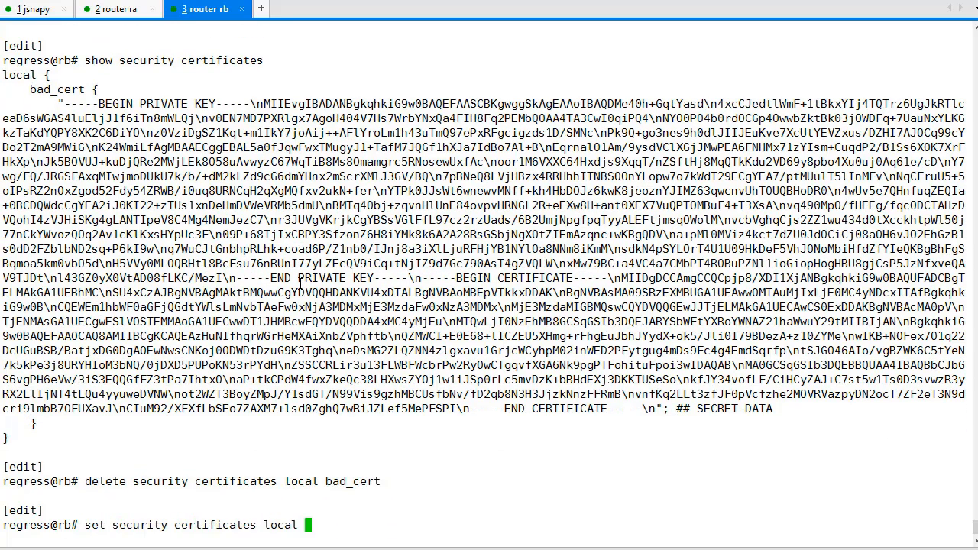
{"action": "type", "text": "Cert load-key-file Cert.pem"}
{"action": "type", "text": "commit synchronize"}
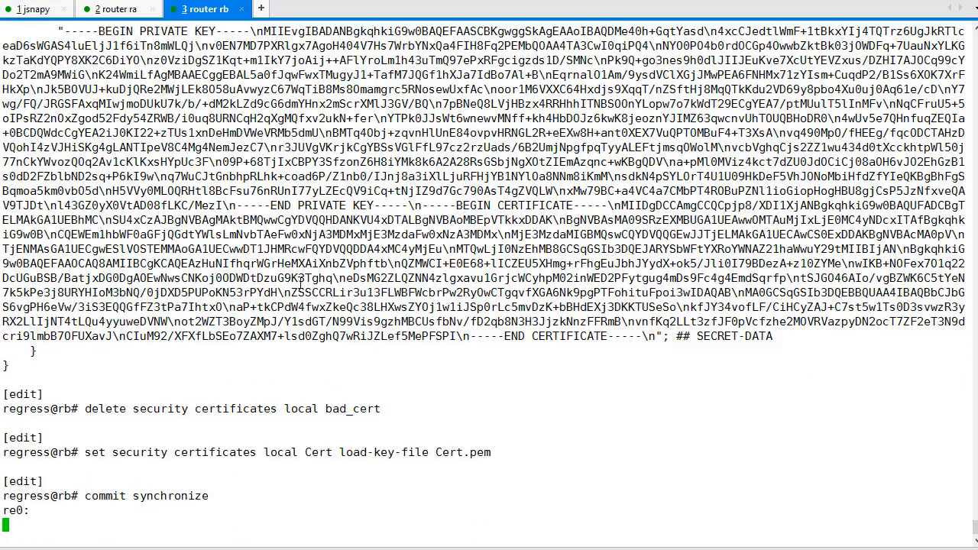
{"action": "left_click", "coordinate": [34, 9]}
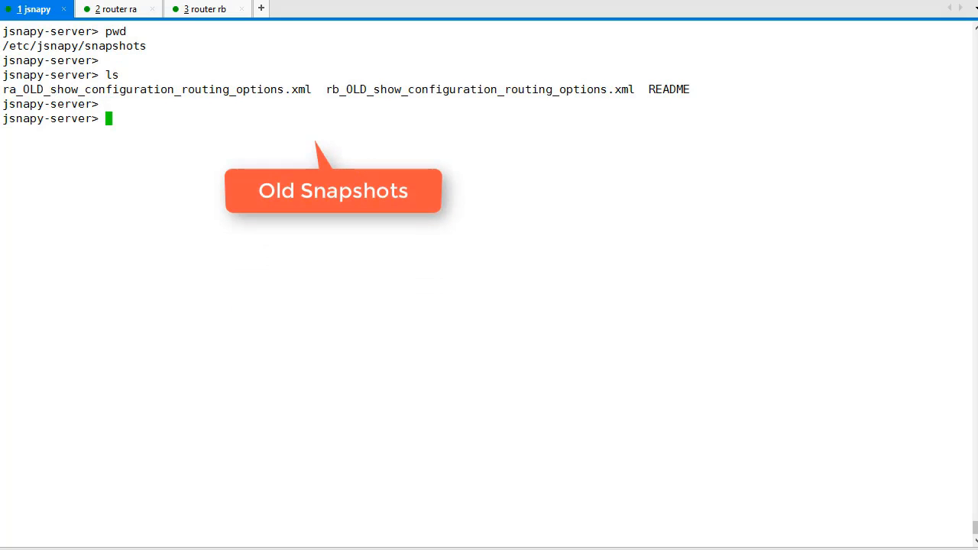
From ../testfiles, take the NEW routing-options snapshot of ra and rb with test_config_route.yml
{"action": "type", "text": "cd ../testfiles/"}
{"action": "type", "text": "jsnapy --snap NEW -f test_config_route.yml"}
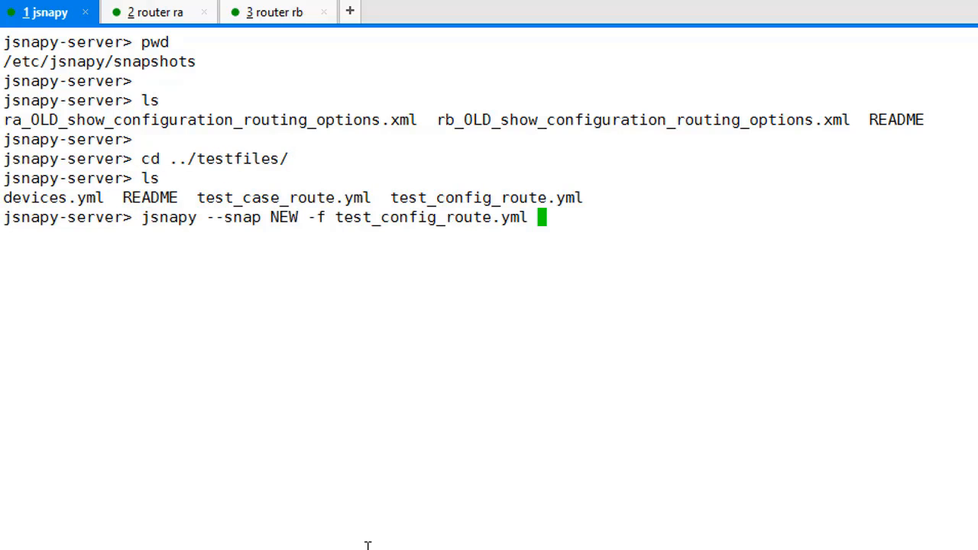
{"action": "key", "text": "Return"}
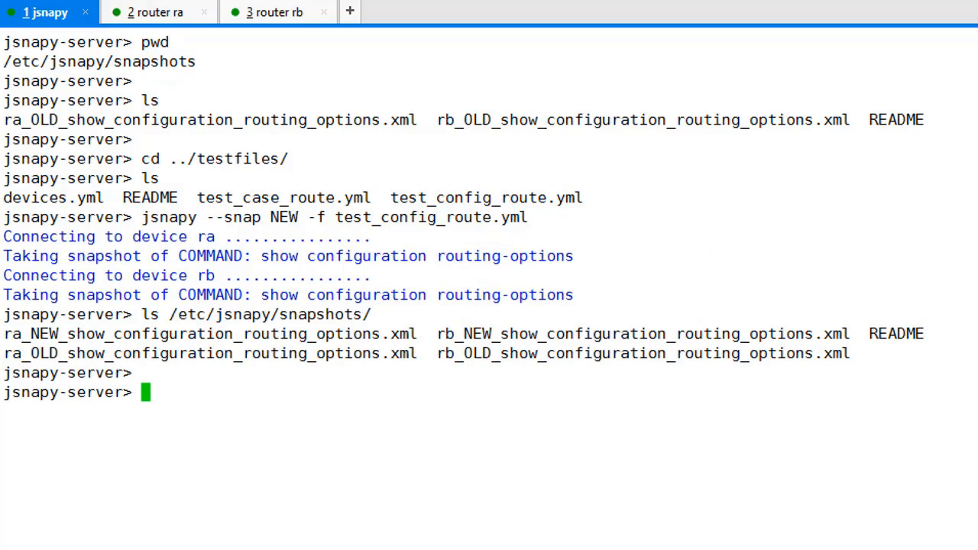
Diff OLD versus NEW snapshots with test_config_route.yml, revealing rb's missing route 143.13.14.0/24
{"action": "type", "text": "jsnapy --dif"}
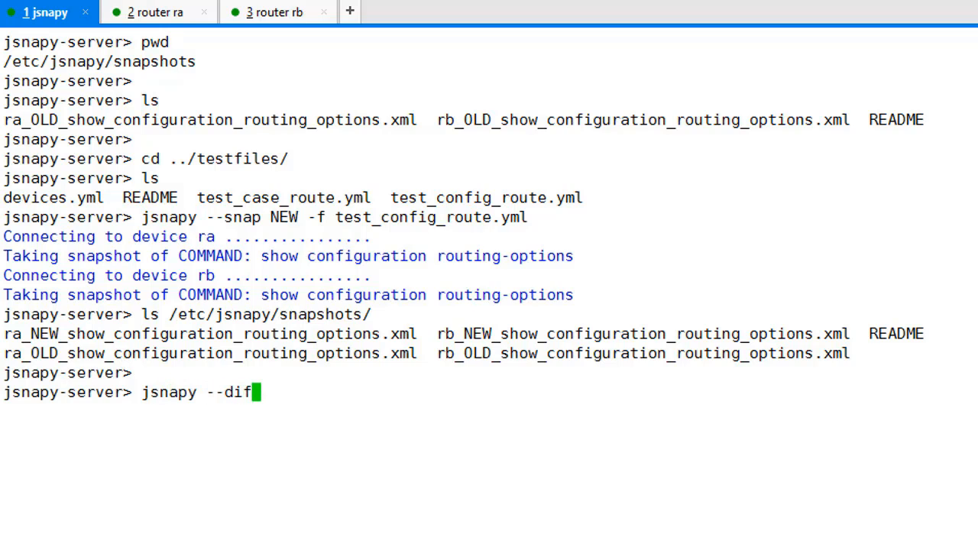
{"action": "type", "text": "OLD NEW"}
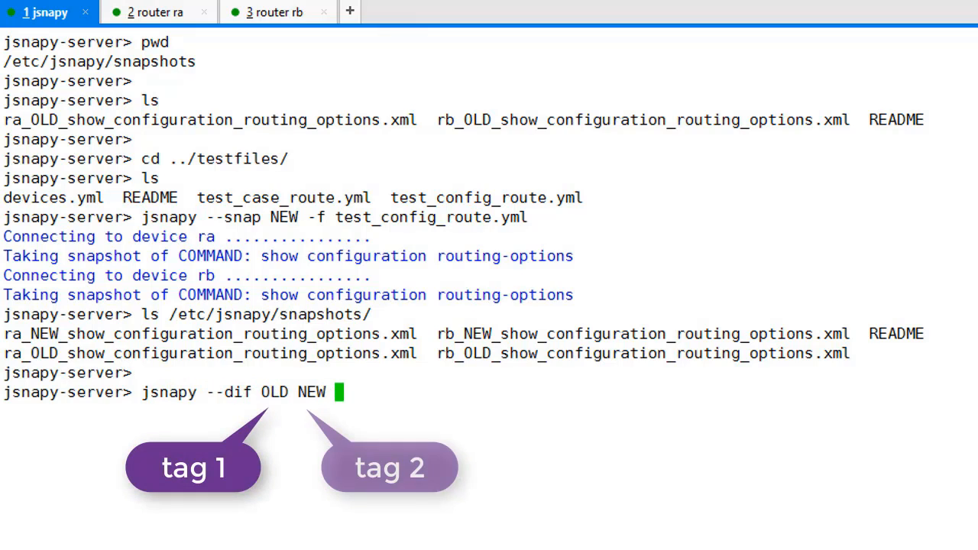
{"action": "type", "text": "-f test_config_route.yml"}
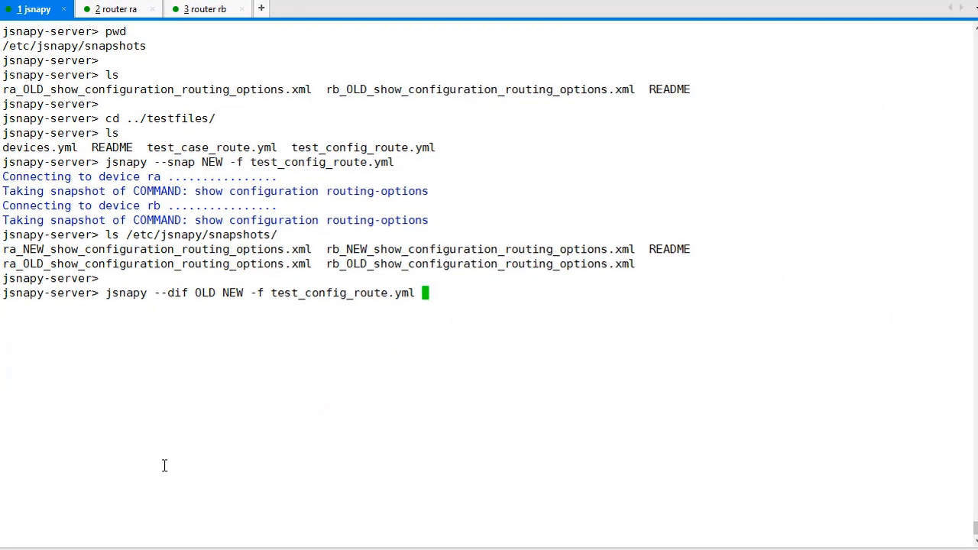
{"action": "key", "text": "Return"}
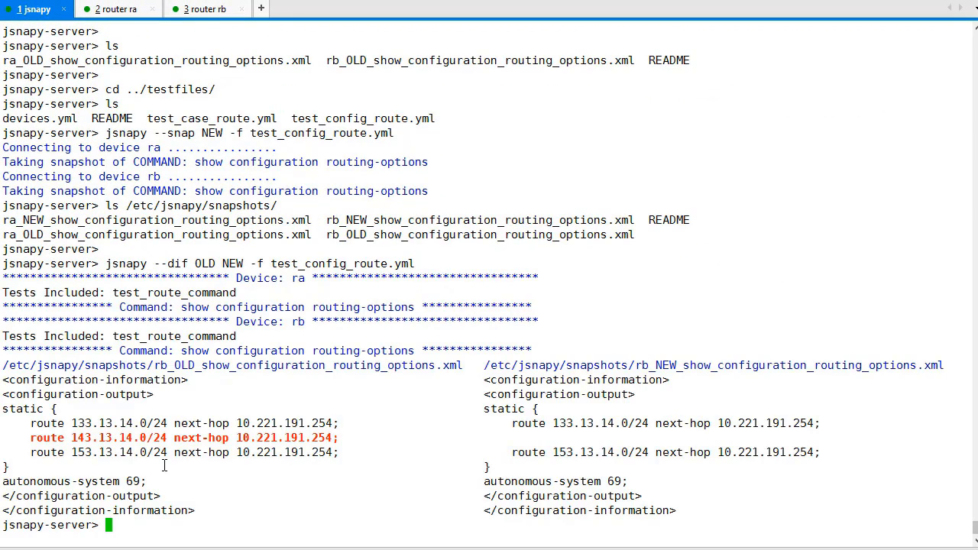